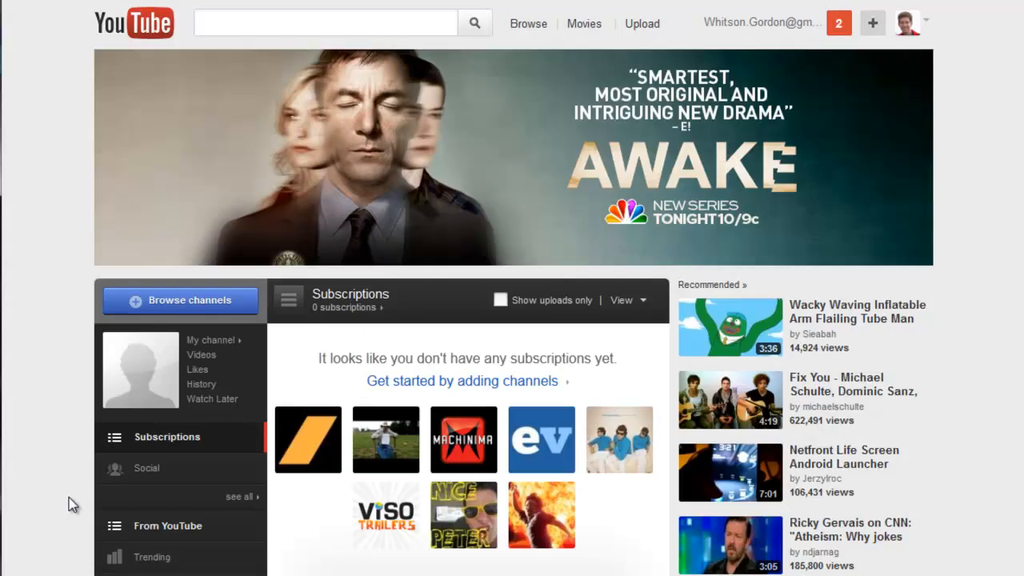
mouse_move(54, 490)
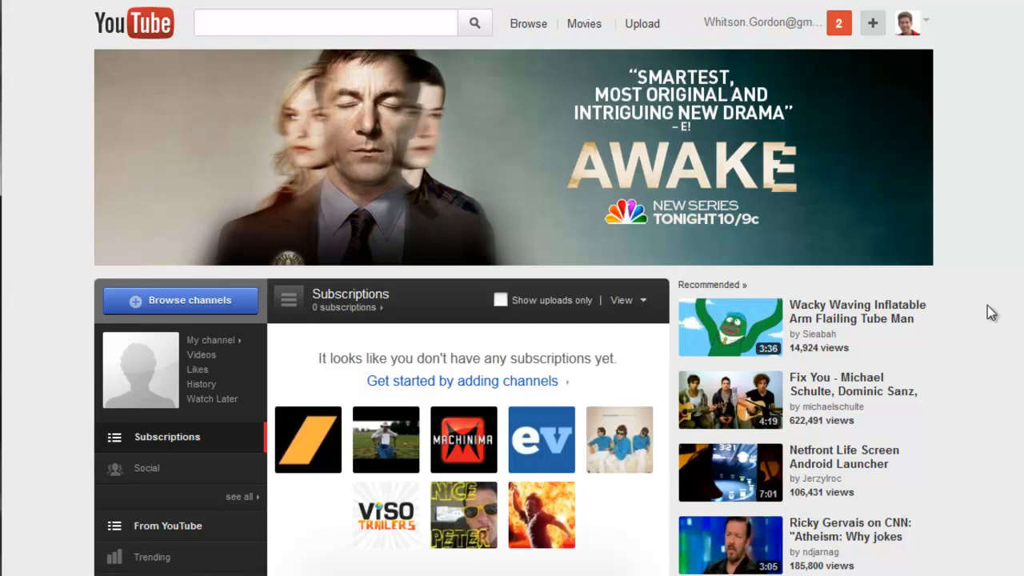
Step: Open Video Manager from the account menu, landing on the empty Uploads page
click(907, 23)
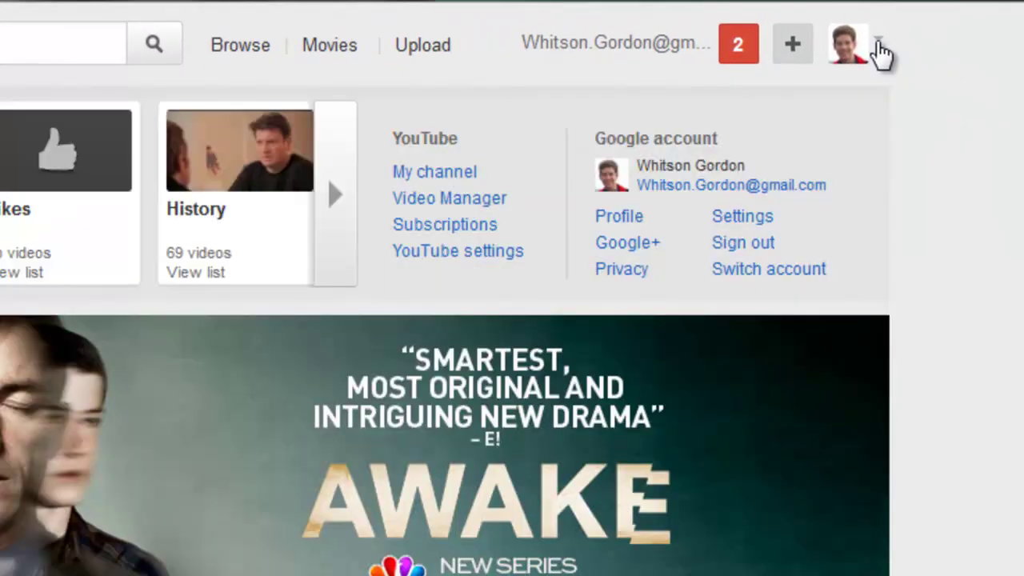
mouse_move(449, 197)
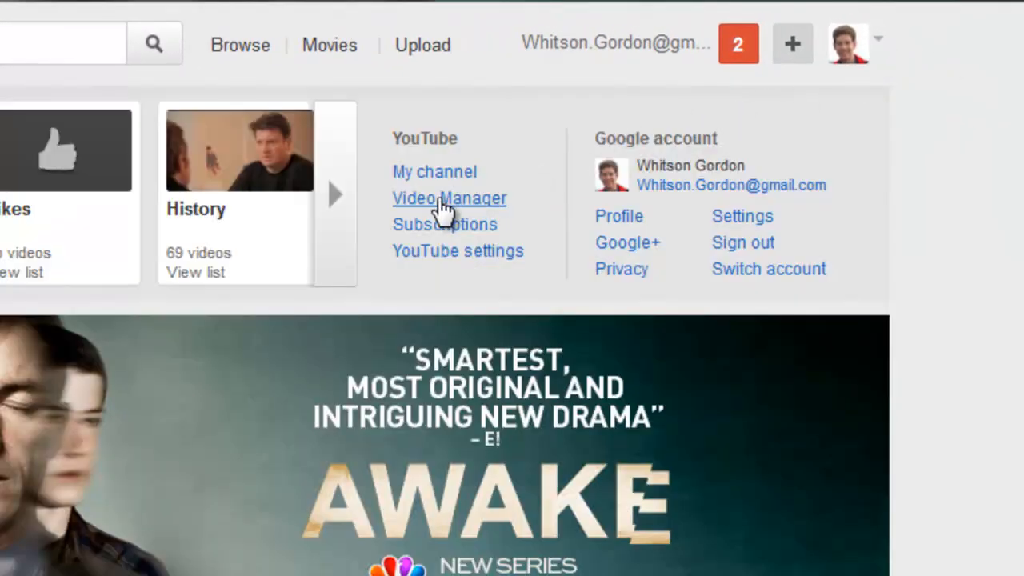
click(449, 198)
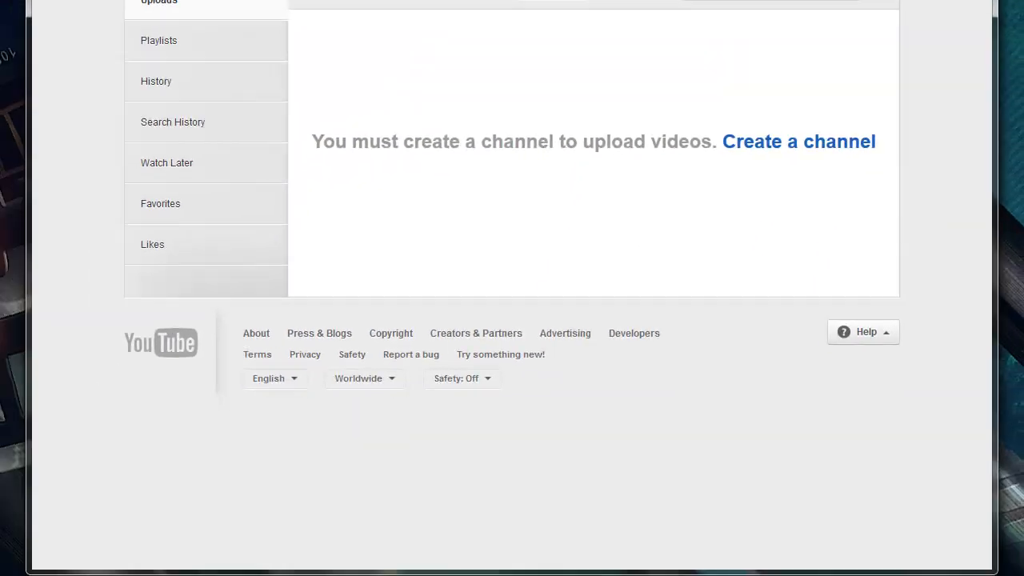
mouse_move(190, 84)
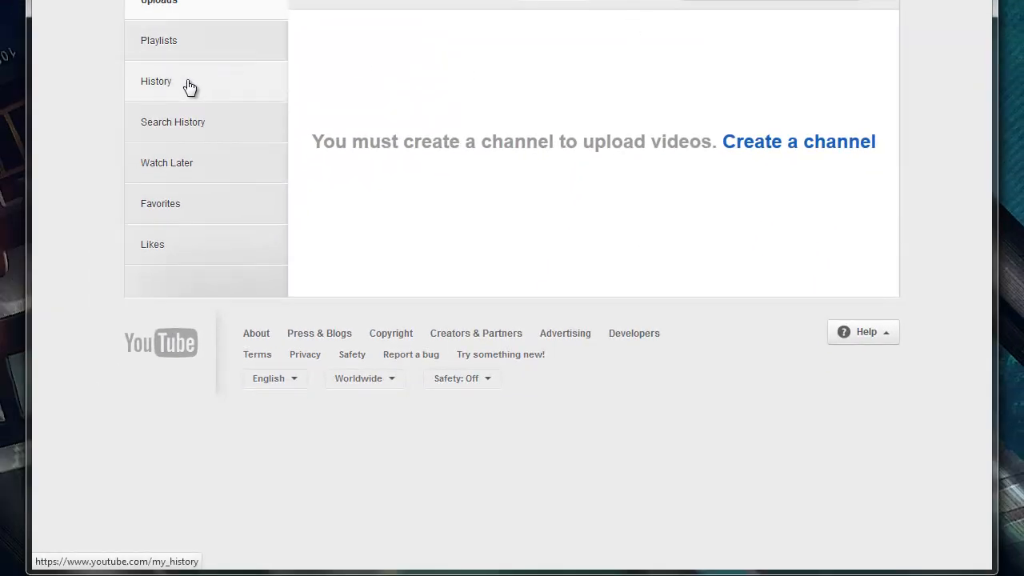
scroll(up, 3)
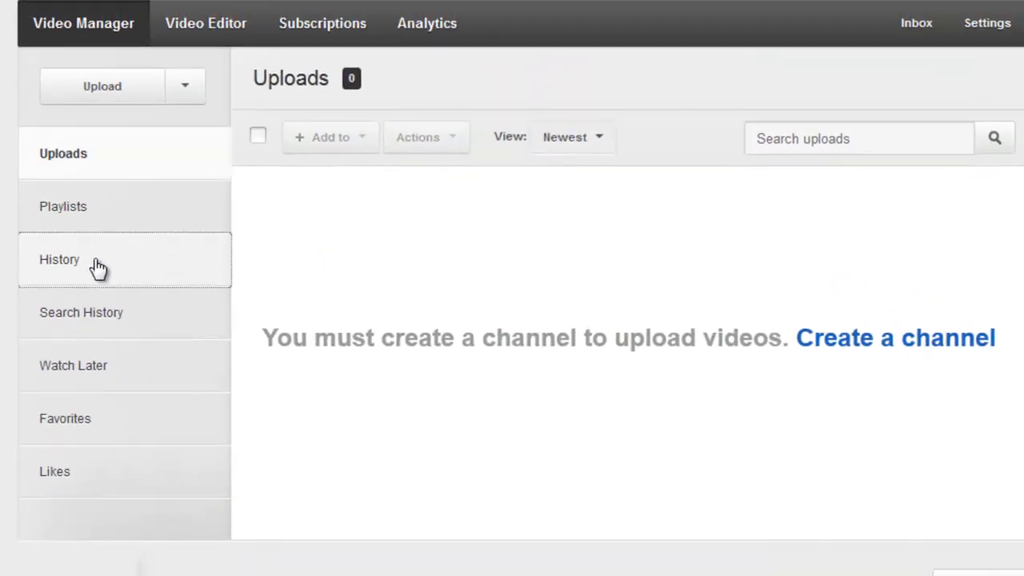
Step: Clear all viewing history on the History page and dismiss the notice
click(59, 260)
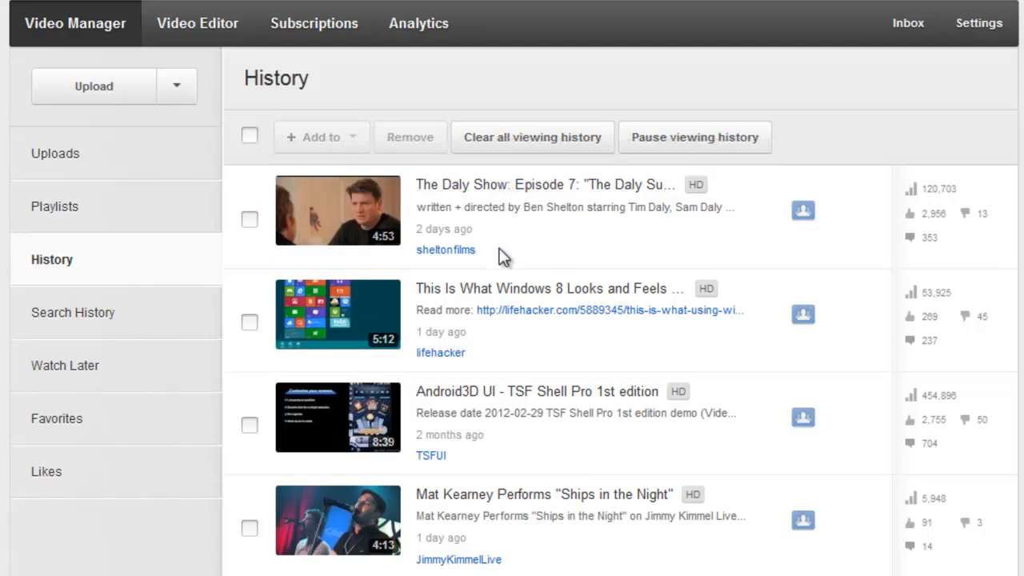
mouse_move(761, 404)
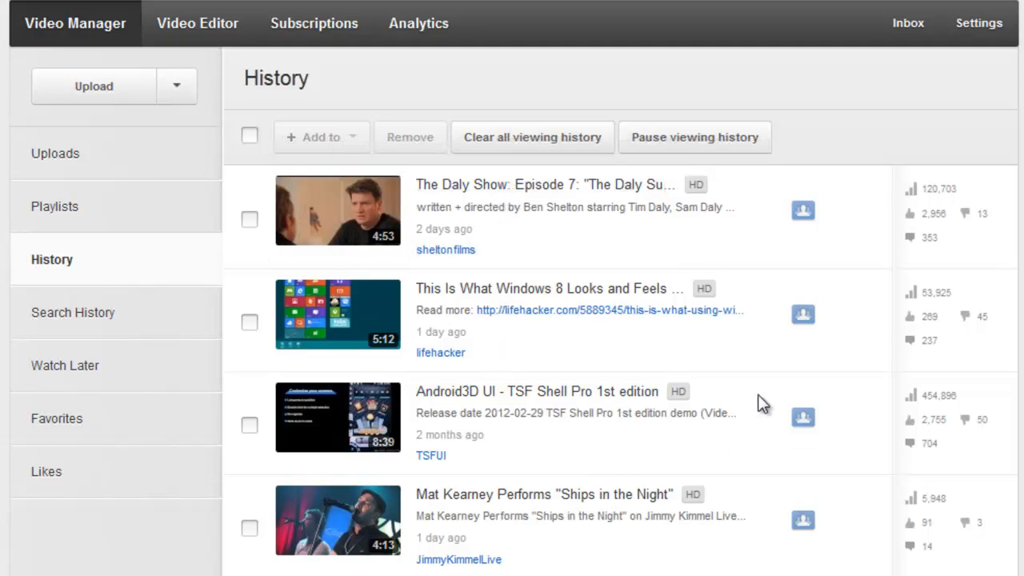
mouse_move(520, 144)
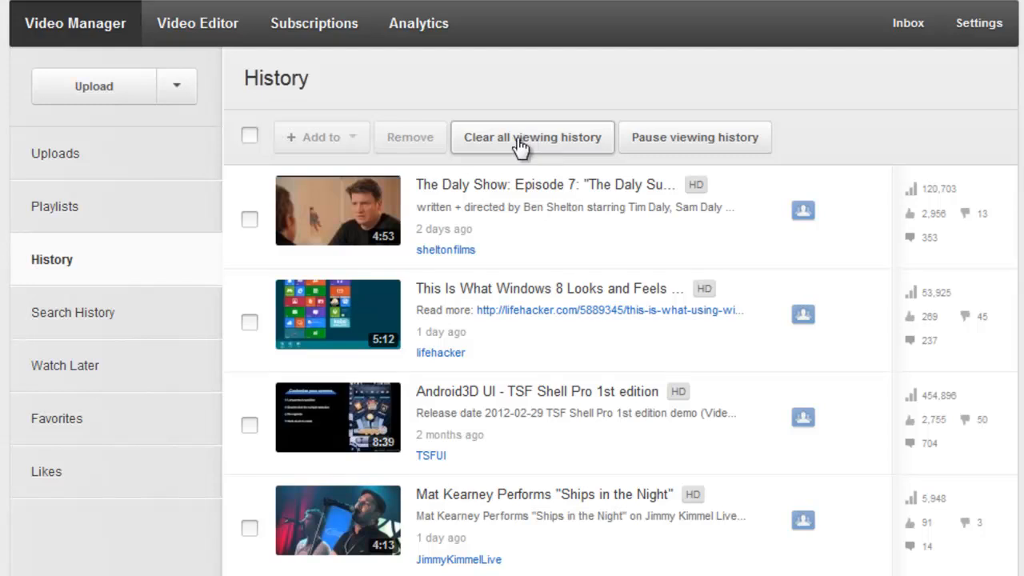
click(532, 137)
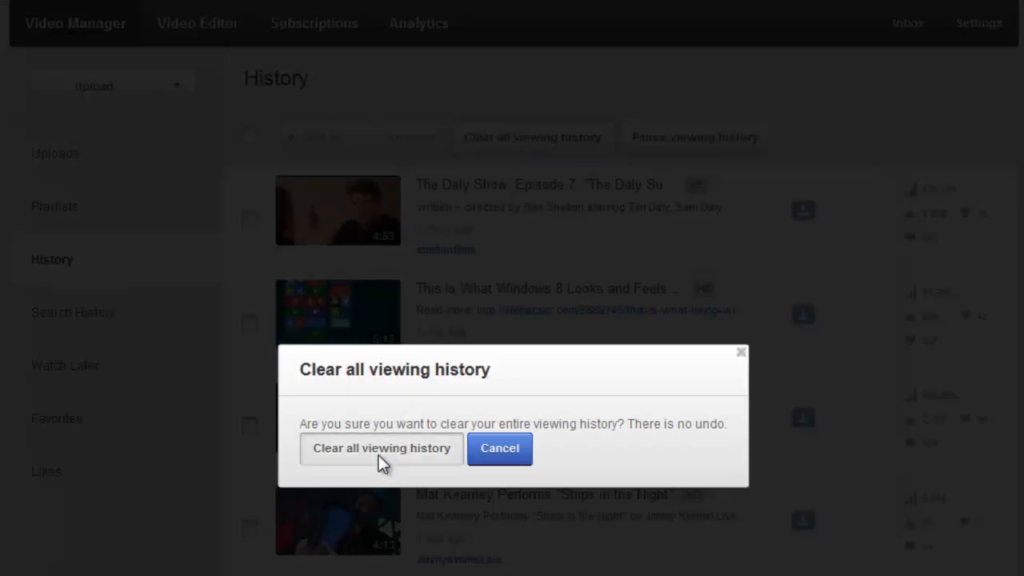
click(381, 448)
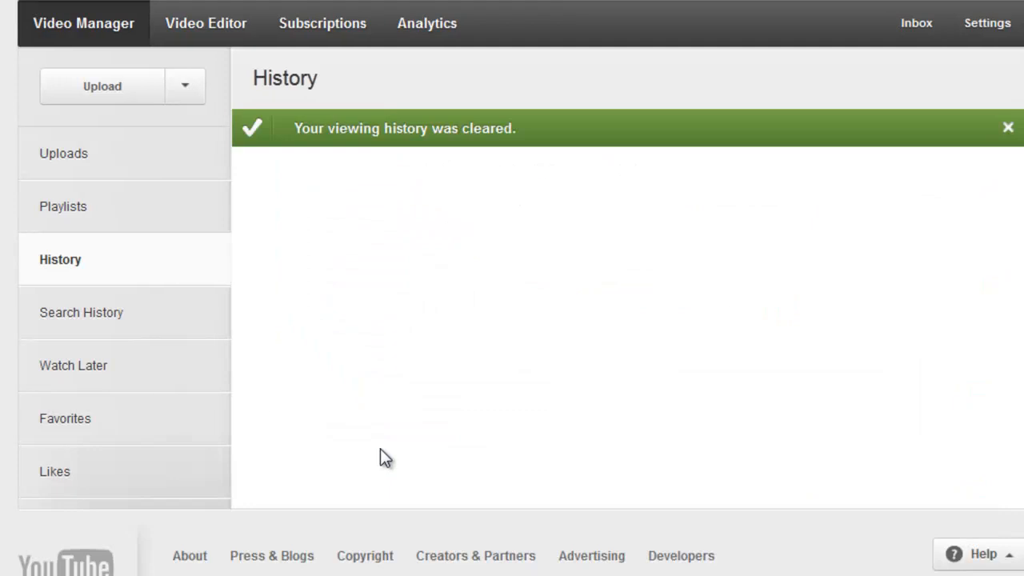
click(1008, 127)
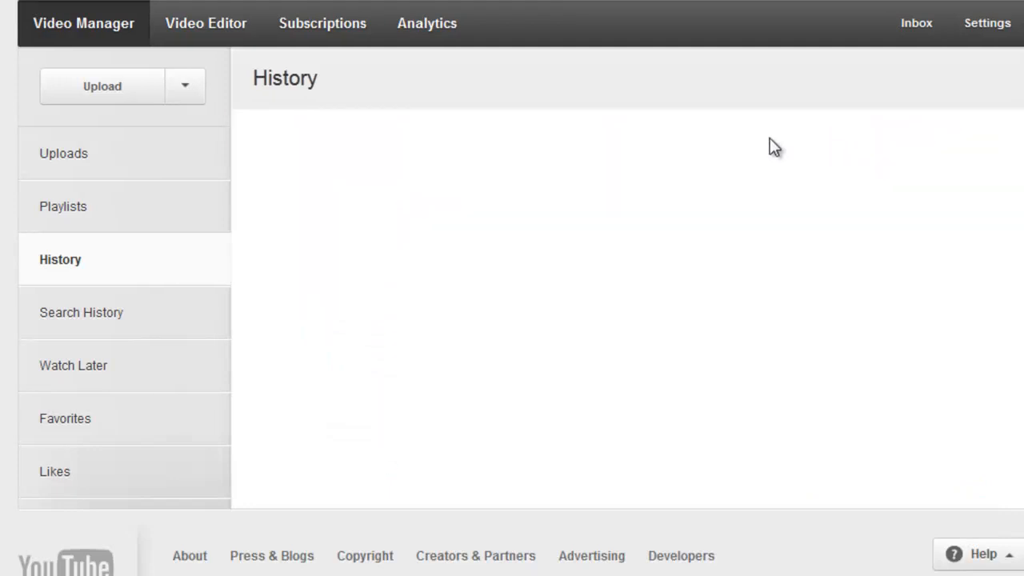
mouse_move(120, 312)
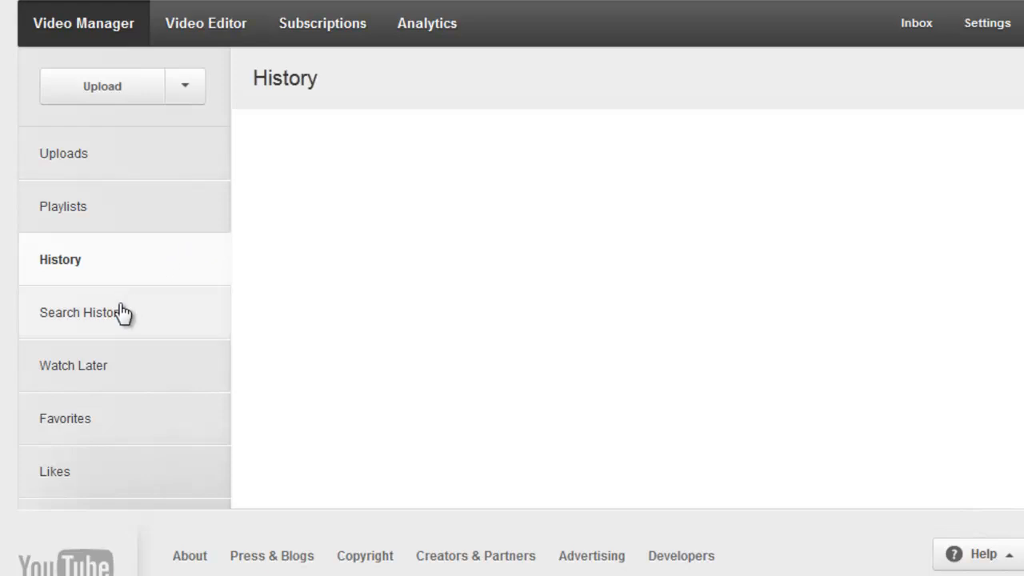
mouse_move(112, 259)
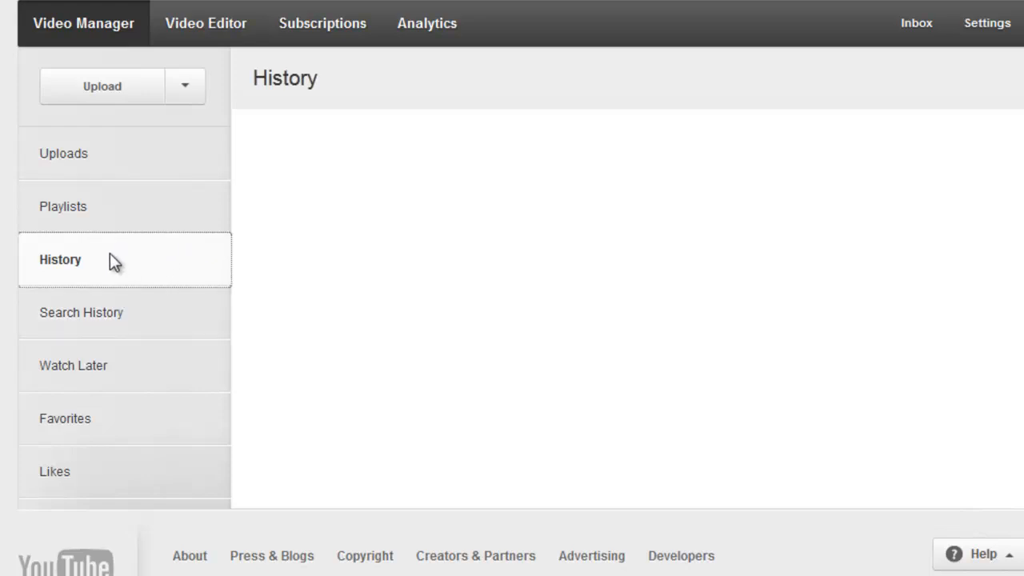
Step: Pause viewing history from the empty History page and dismiss the banner
click(60, 259)
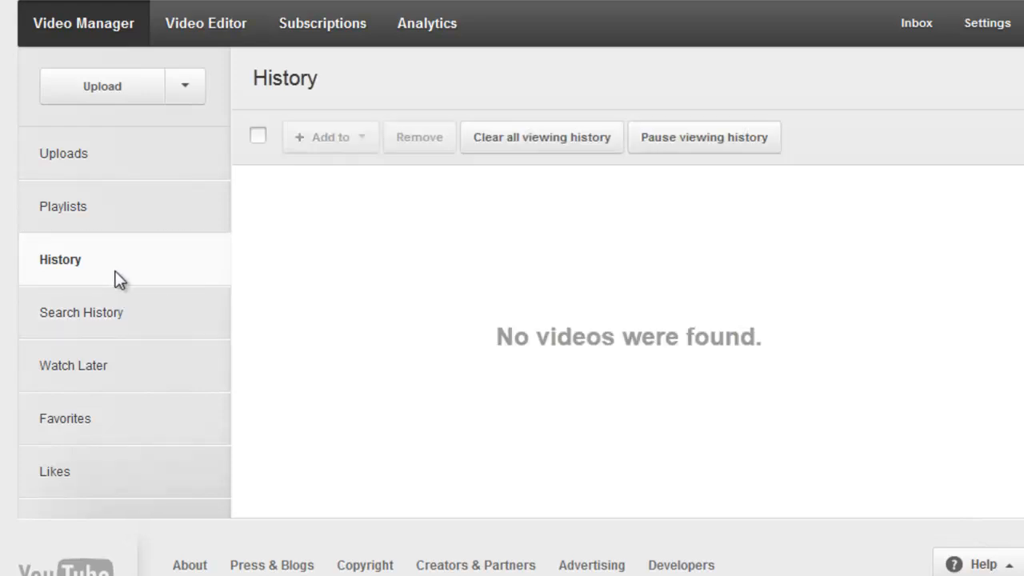
mouse_move(704, 137)
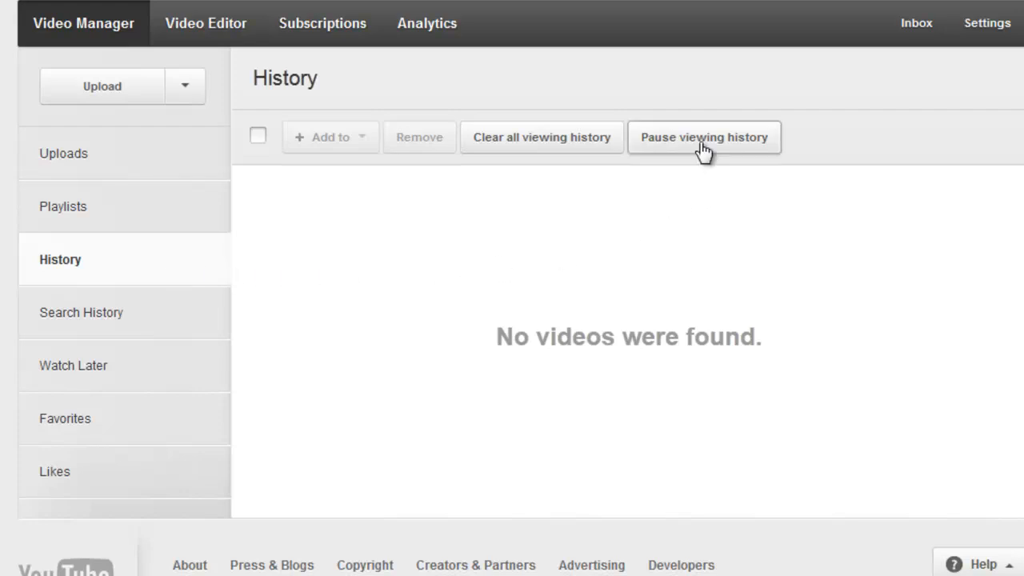
click(703, 137)
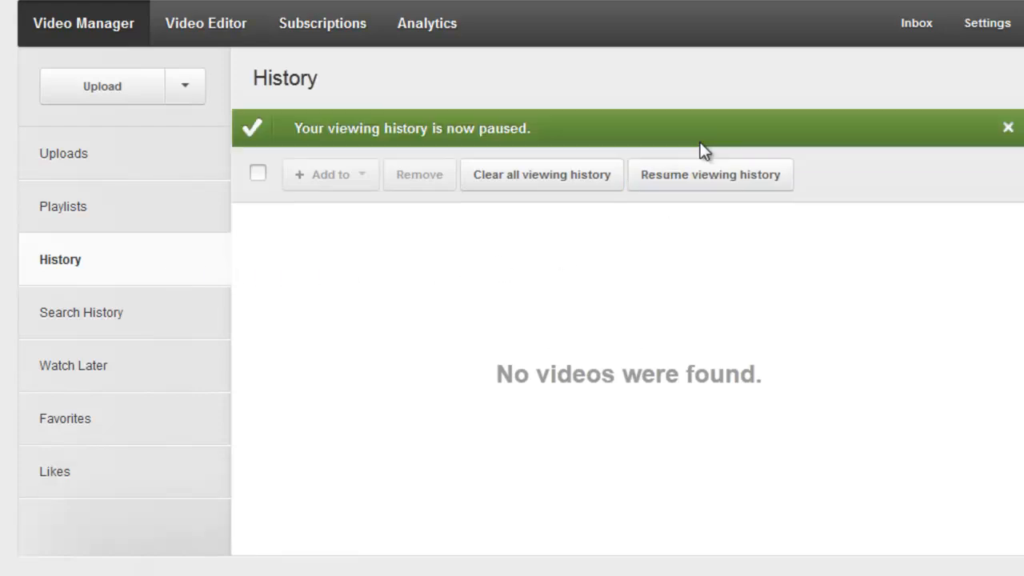
click(1007, 128)
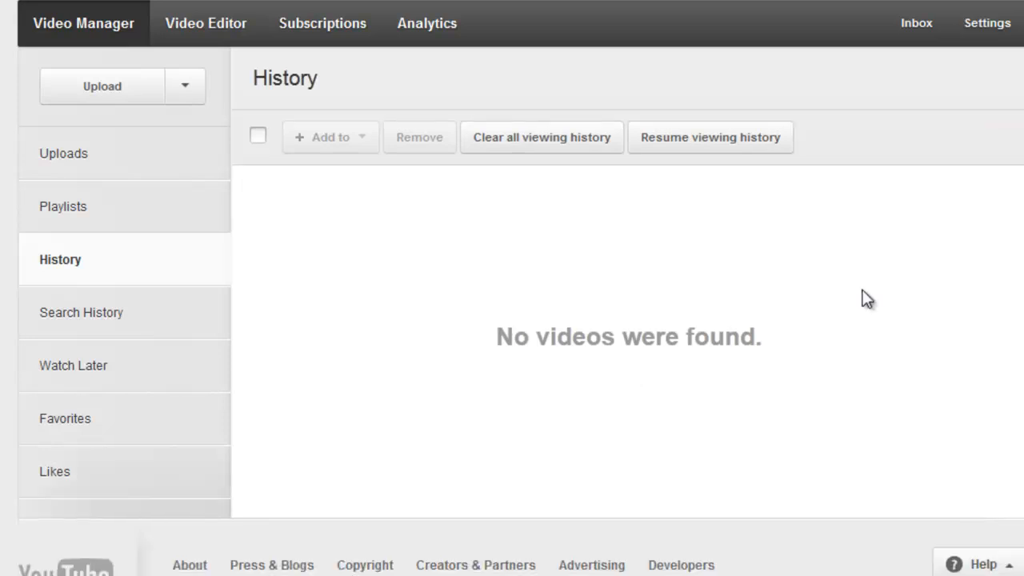
mouse_move(81, 312)
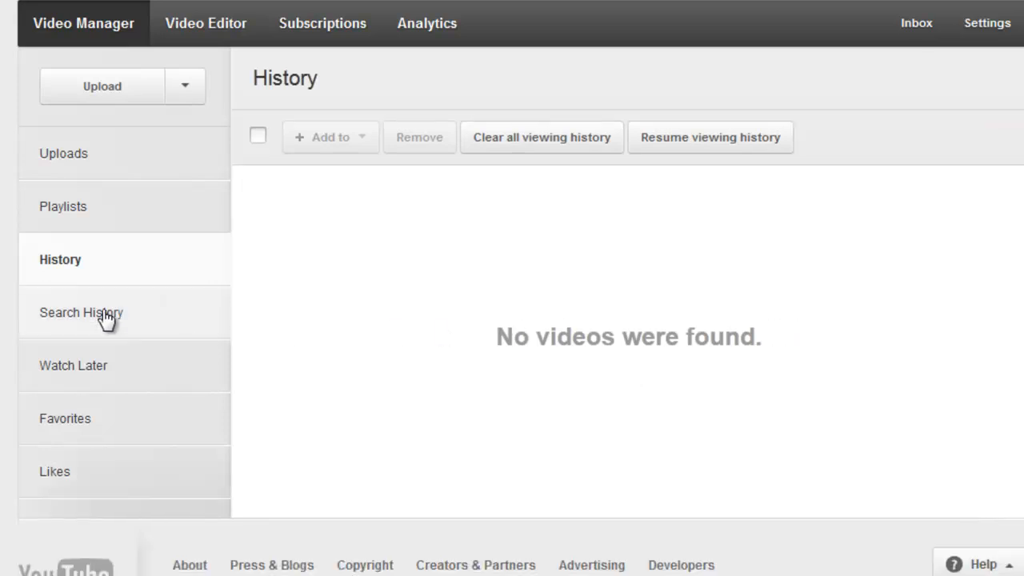
Step: Clear all search history from the Search History page, confirming the dialog
click(81, 312)
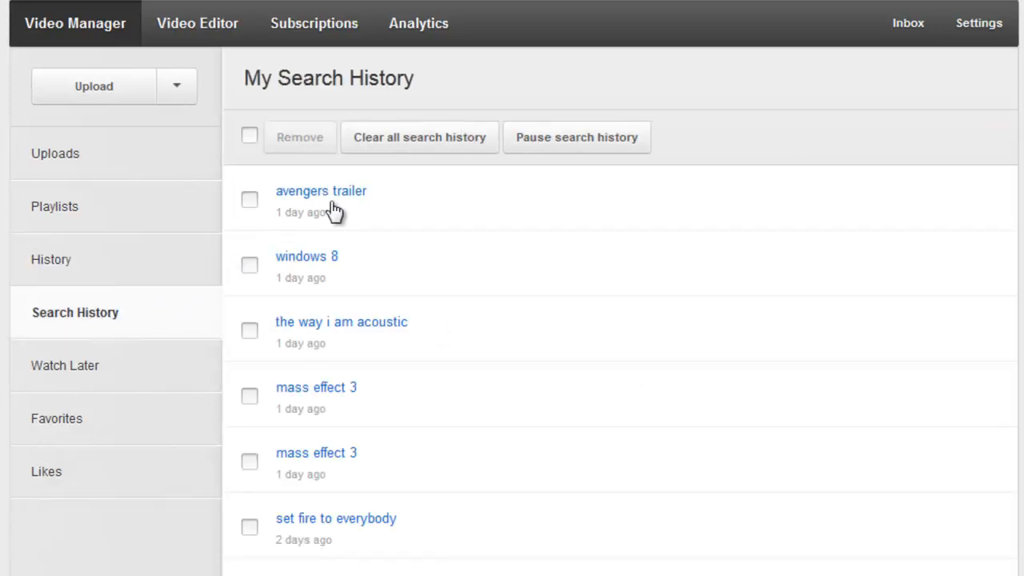
mouse_move(429, 148)
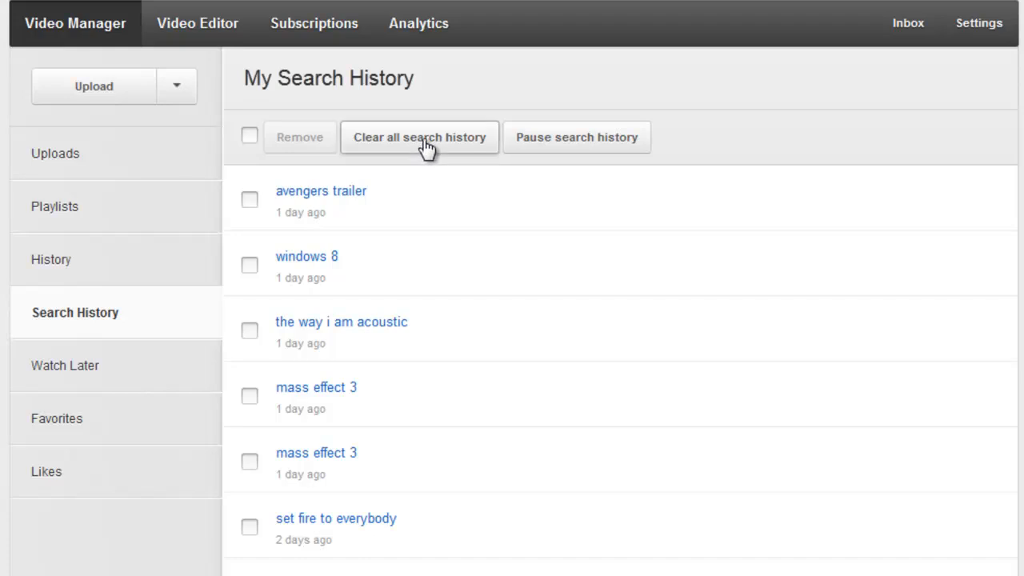
click(420, 137)
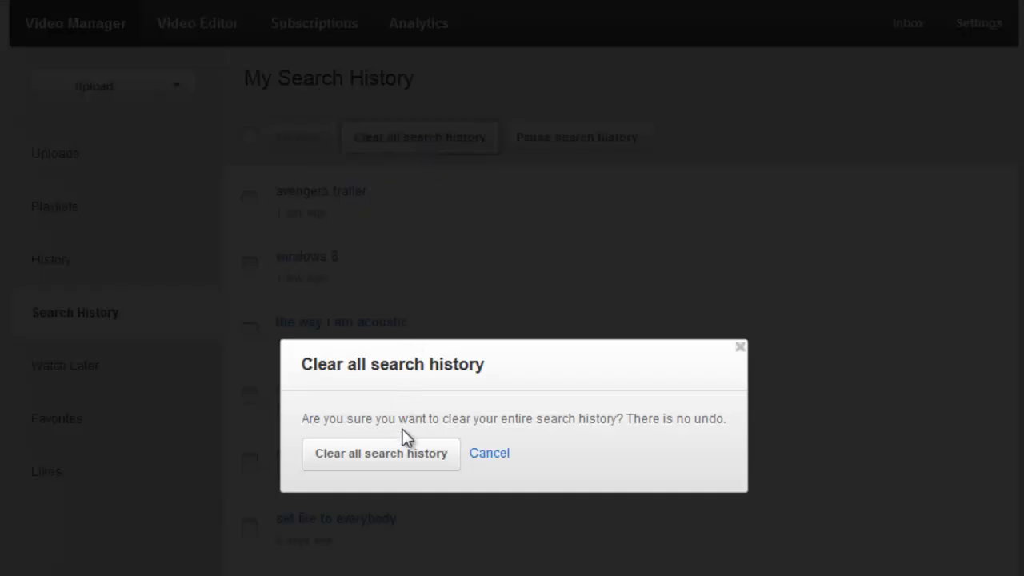
click(381, 453)
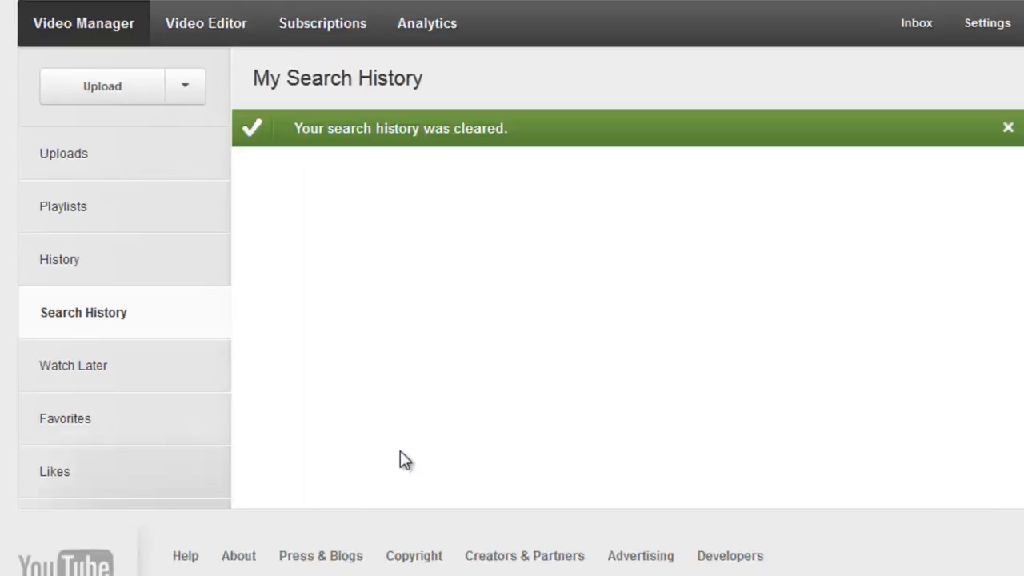
mouse_move(164, 313)
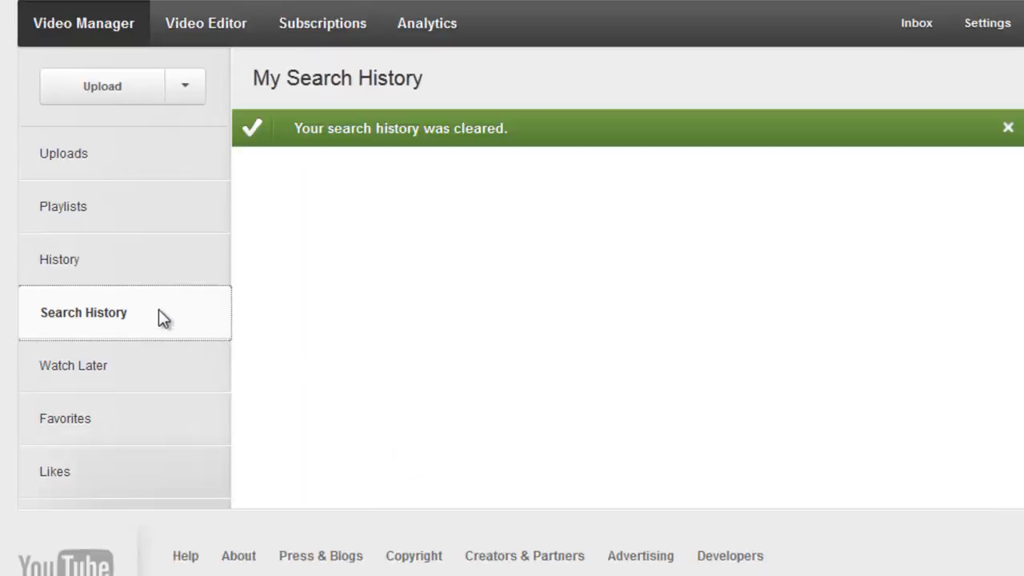
Step: Pause search history on the emptied Search History page and dismiss the banner
click(1008, 128)
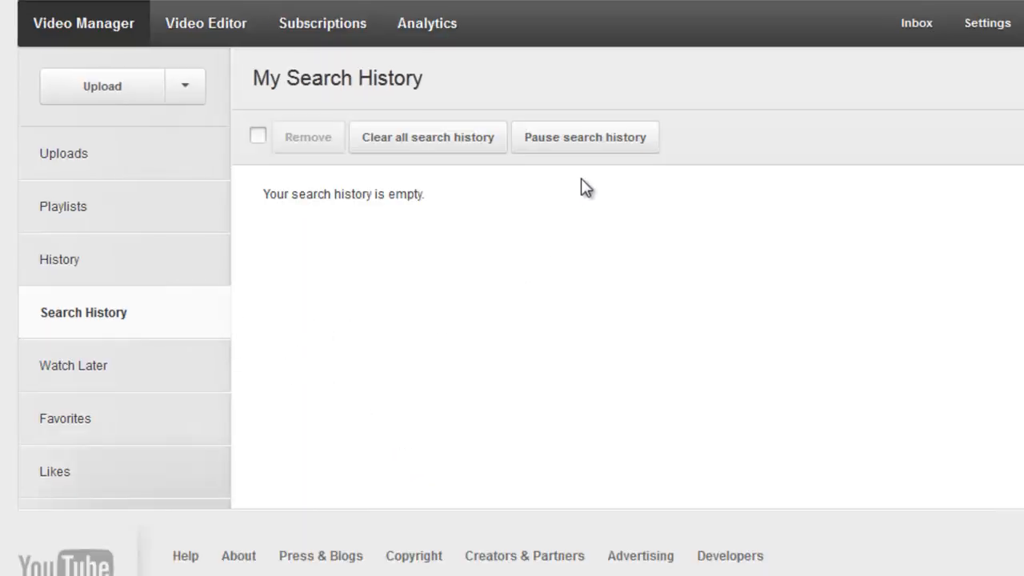
click(585, 137)
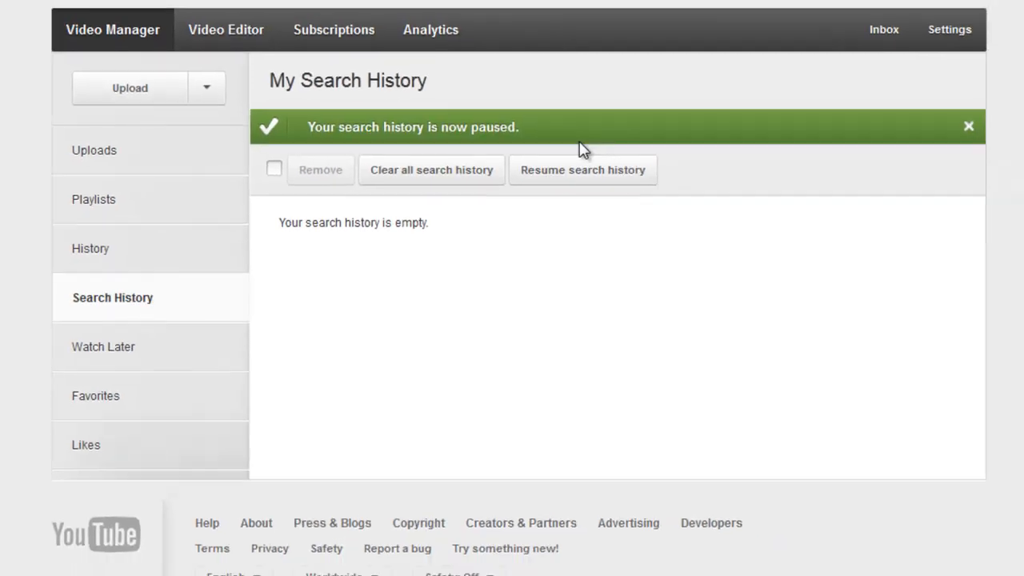
click(969, 127)
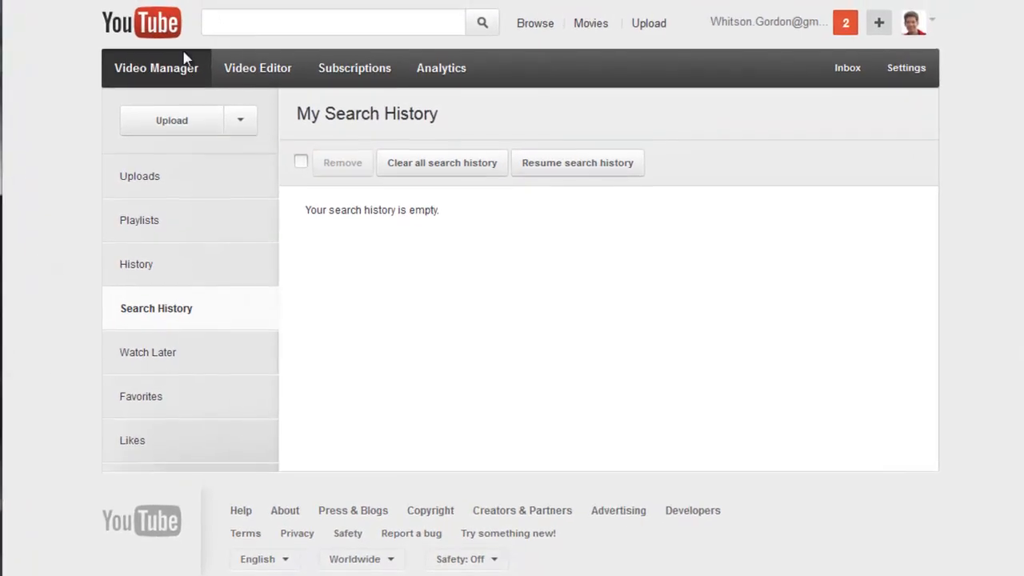